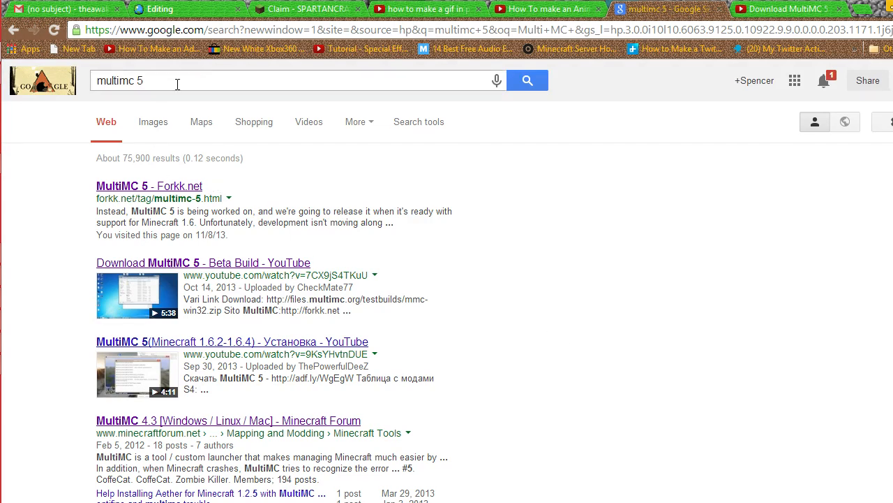
{"action": "mouse_move", "coordinate": [224, 84]}
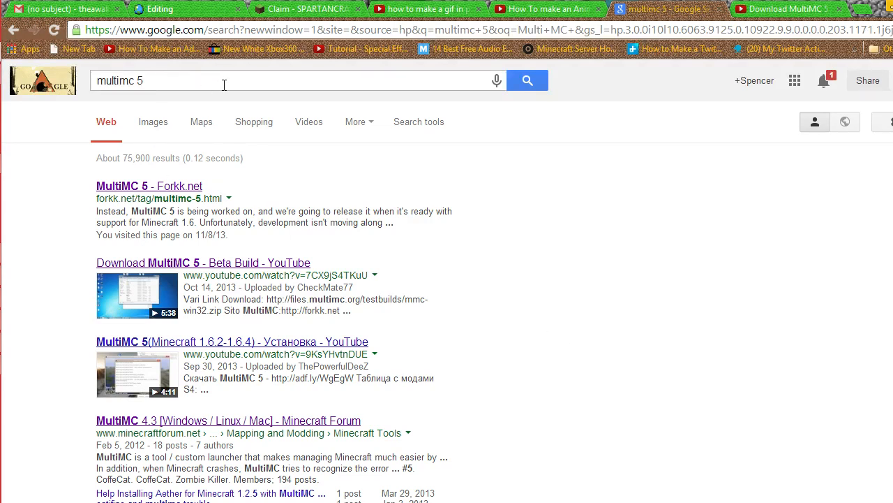
{"action": "mouse_move", "coordinate": [206, 77]}
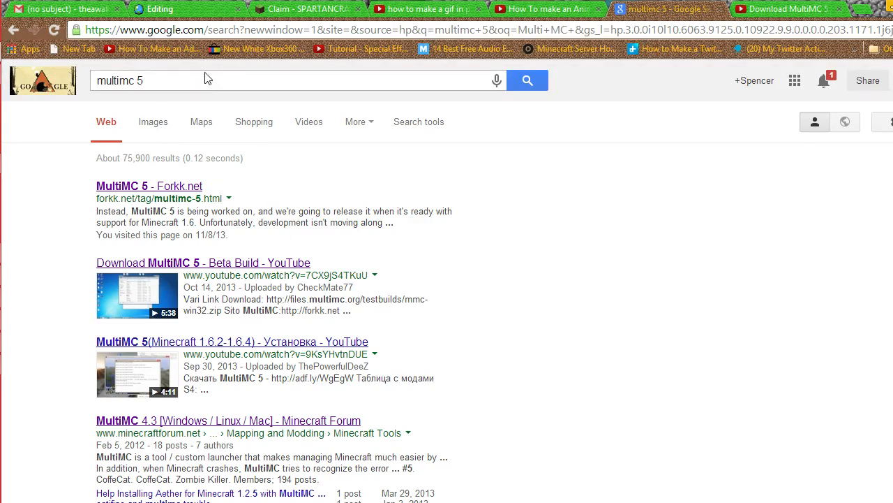
{"action": "mouse_move", "coordinate": [154, 82]}
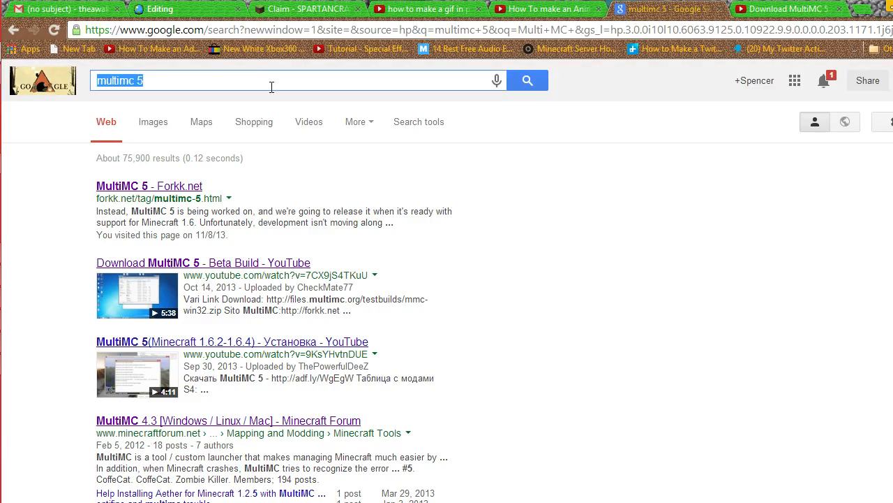
{"action": "mouse_move", "coordinate": [160, 250]}
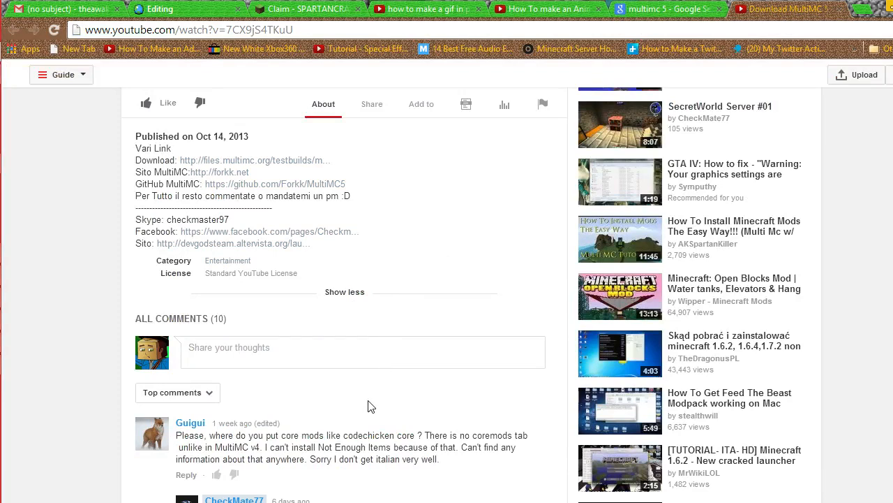
{"action": "mouse_move", "coordinate": [361, 393]}
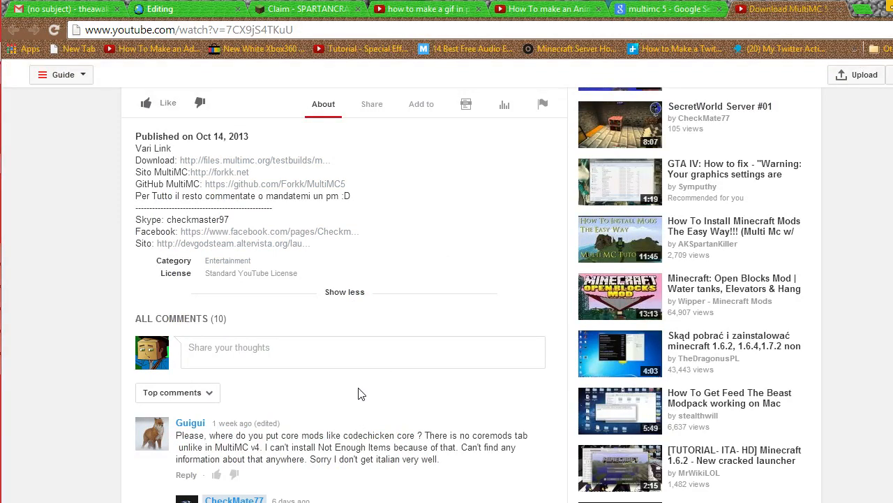
{"action": "mouse_move", "coordinate": [236, 172]}
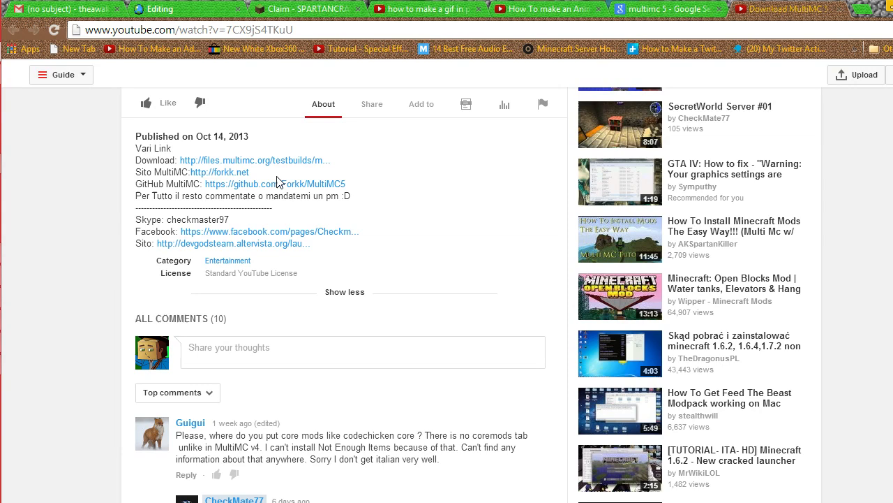
{"action": "mouse_move", "coordinate": [280, 175]}
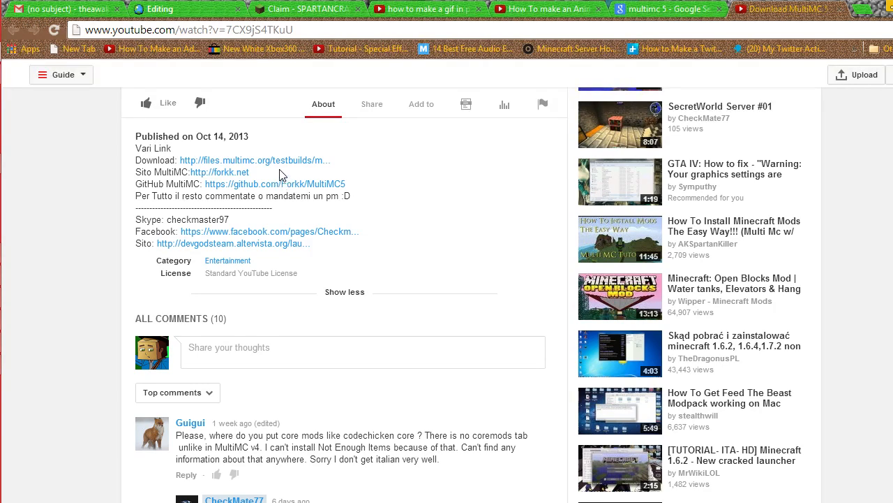
- Follow the files.multimc.org Download link from the video description, then return to search results
{"action": "left_click", "coordinate": [668, 8]}
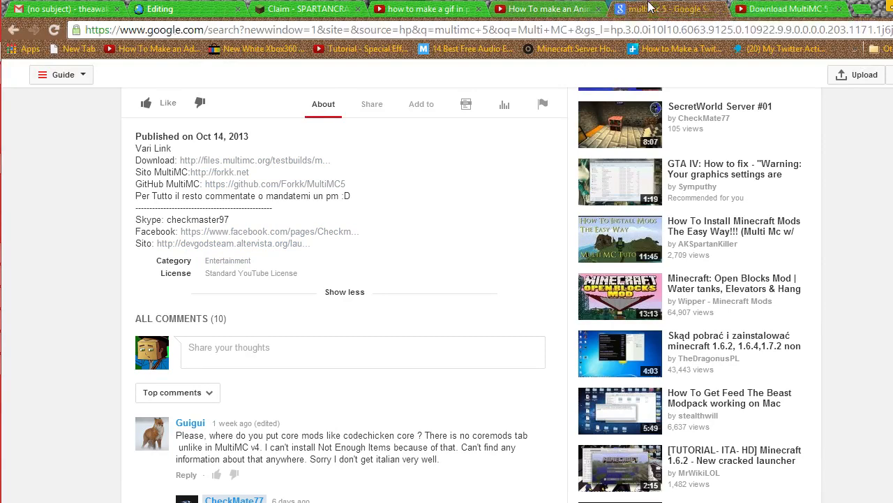
{"action": "left_click", "coordinate": [663, 9]}
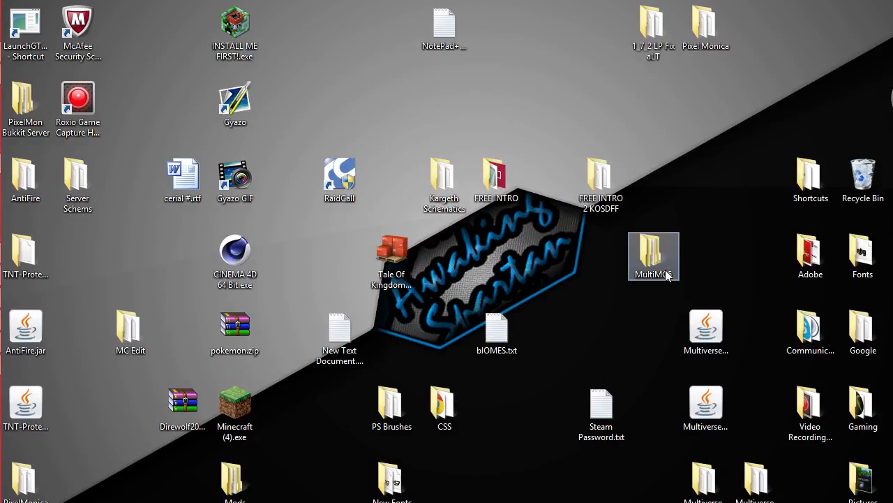
- Browse into MultiMC5 > mmc-win32-artifacts on the desktop to find MultiMC.exe
{"action": "double_click", "coordinate": [653, 256]}
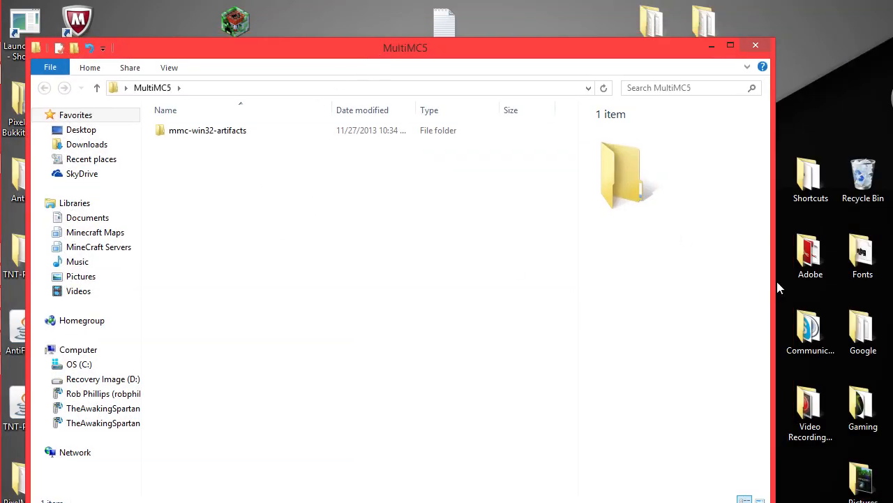
{"action": "mouse_move", "coordinate": [705, 223]}
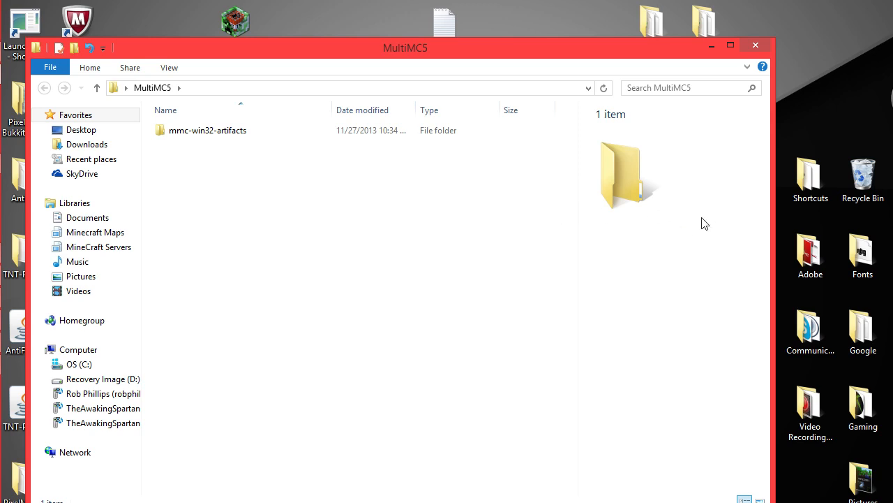
{"action": "double_click", "coordinate": [207, 129]}
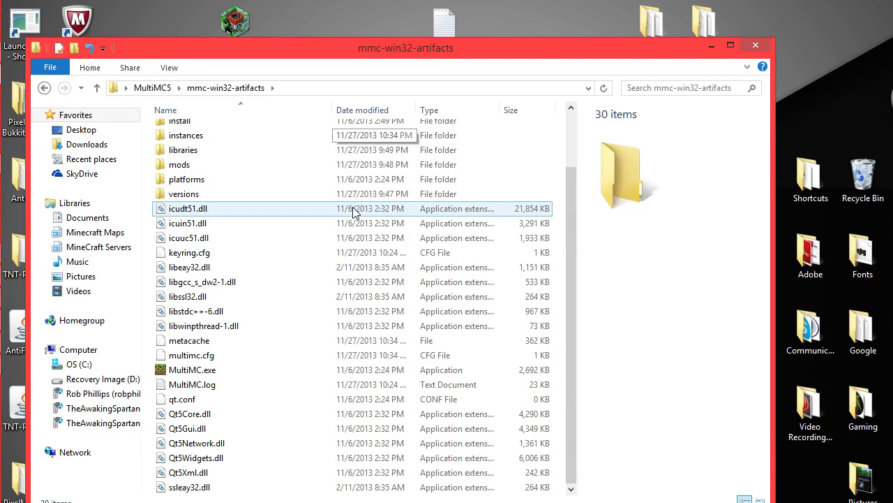
{"action": "left_click", "coordinate": [198, 310]}
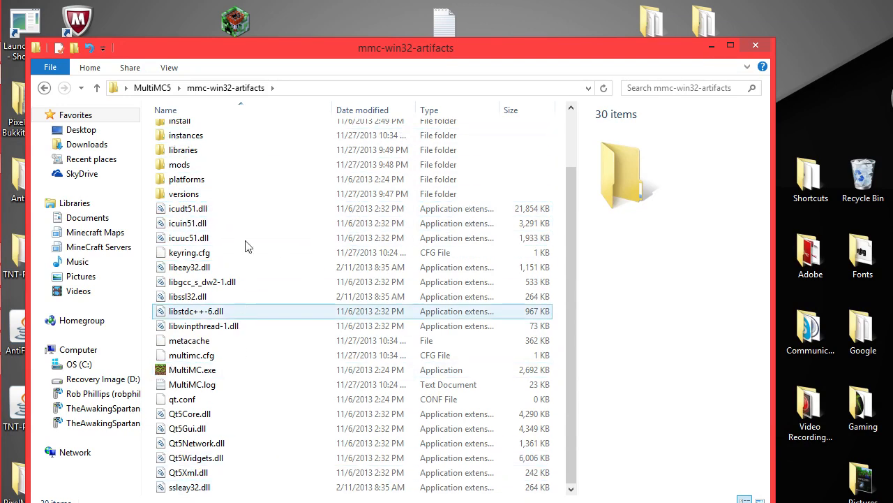
{"action": "left_click", "coordinate": [188, 267]}
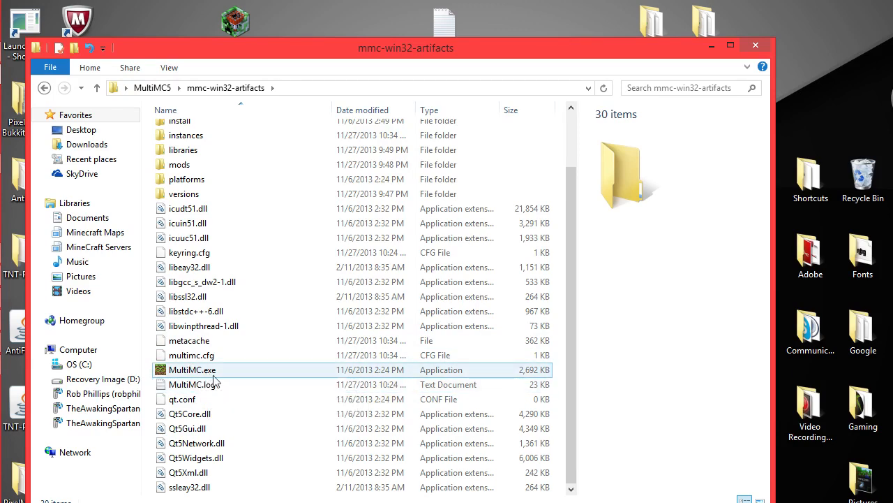
- Launch MultiMC.exe and select the existing PixelMon Extreme Pack instance
{"action": "double_click", "coordinate": [192, 369]}
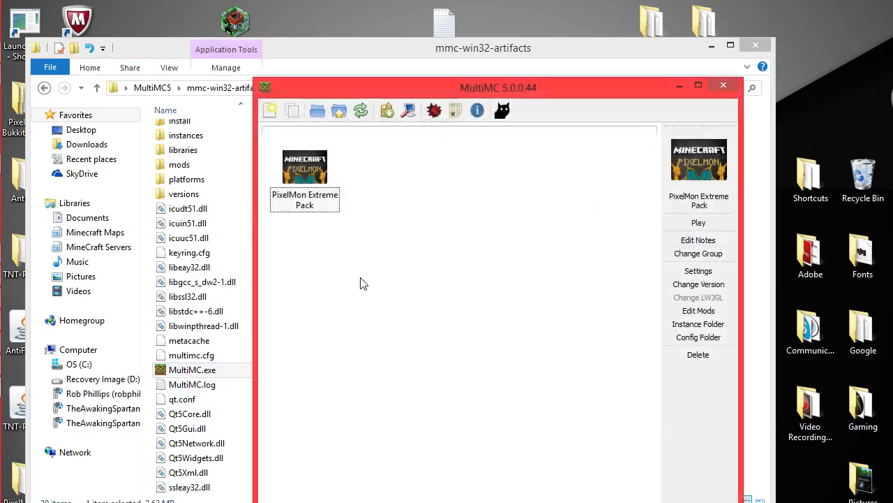
{"action": "left_click", "coordinate": [304, 166]}
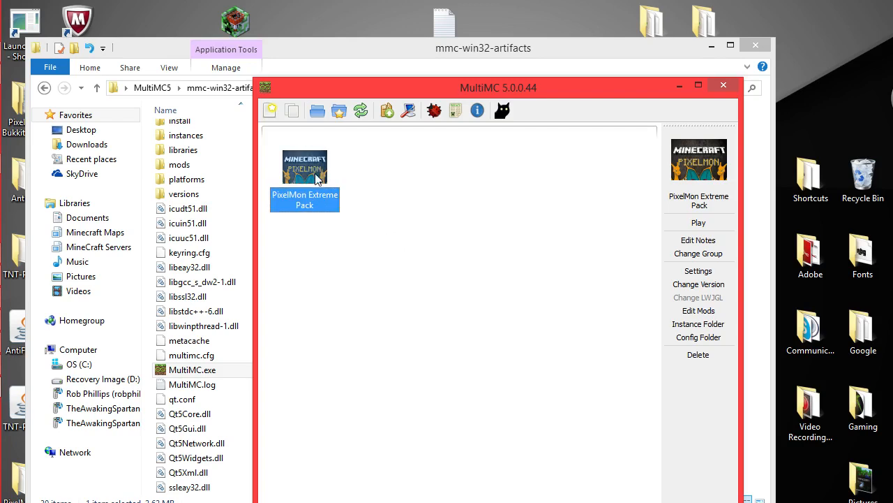
{"action": "mouse_move", "coordinate": [459, 261]}
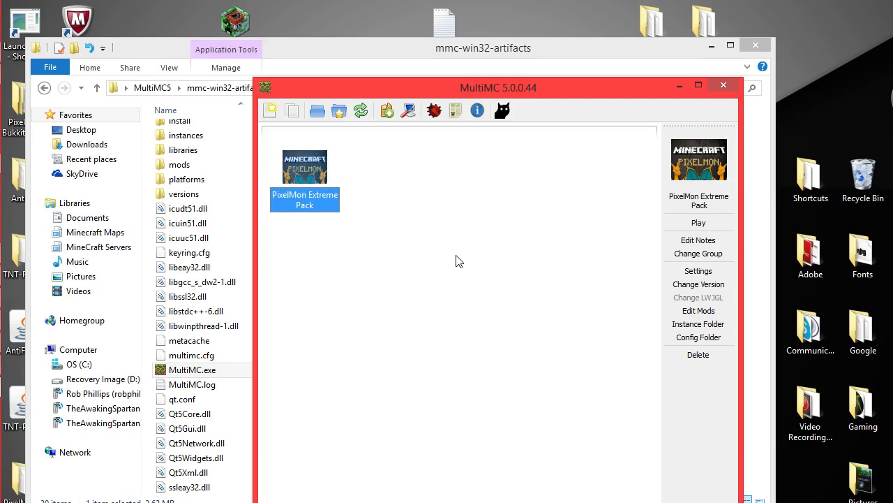
{"action": "mouse_move", "coordinate": [270, 129]}
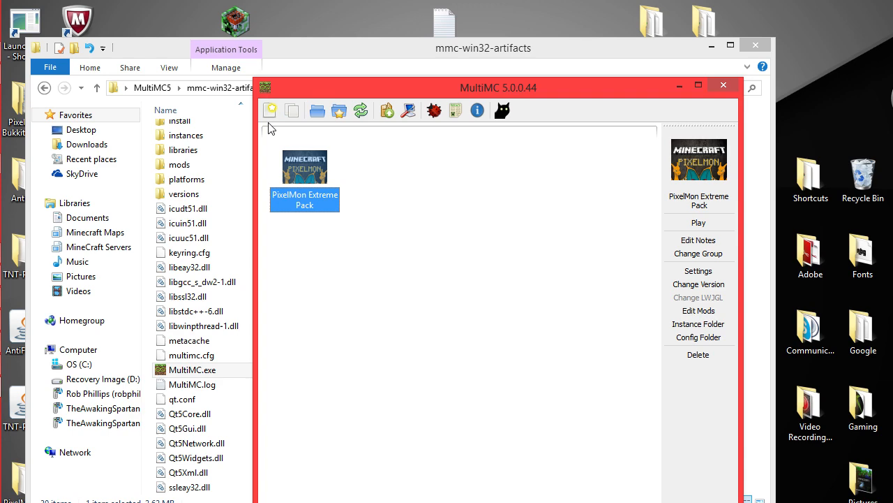
- Start a new instance and choose Minecraft 1.6.4 as its version
{"action": "left_click", "coordinate": [269, 110]}
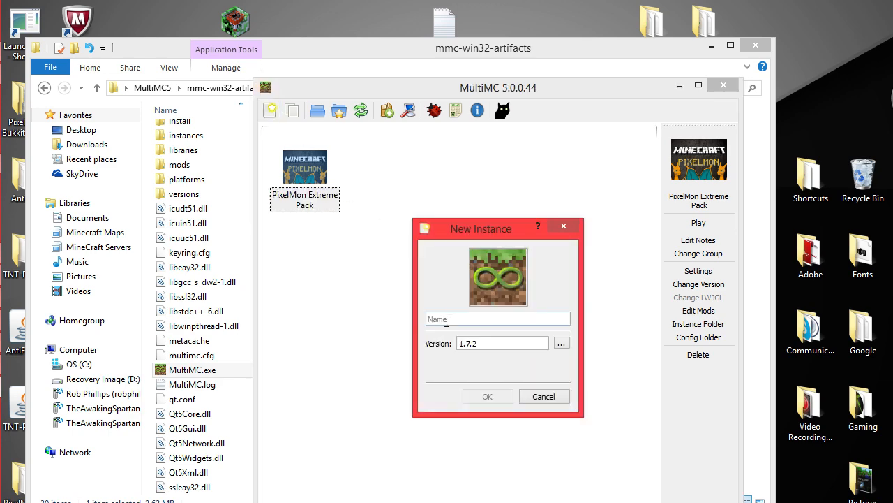
{"action": "left_click", "coordinate": [561, 342]}
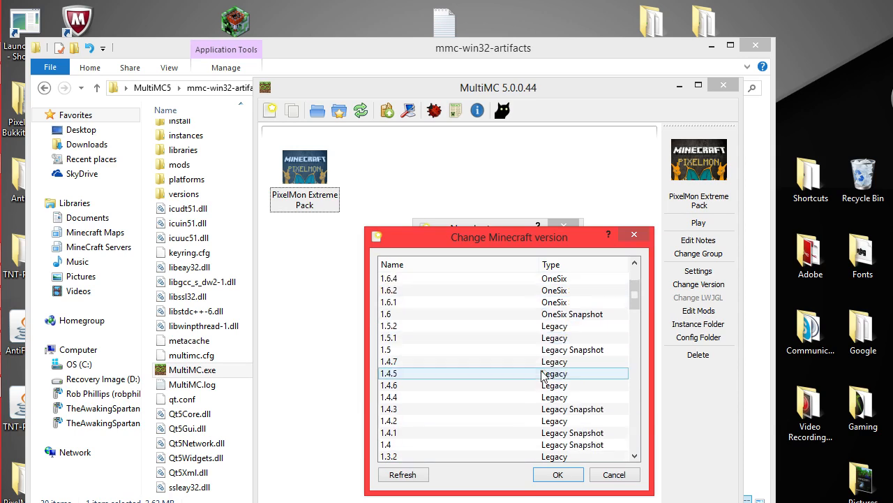
{"action": "scroll", "scroll_direction": "down", "scroll_amount": 3}
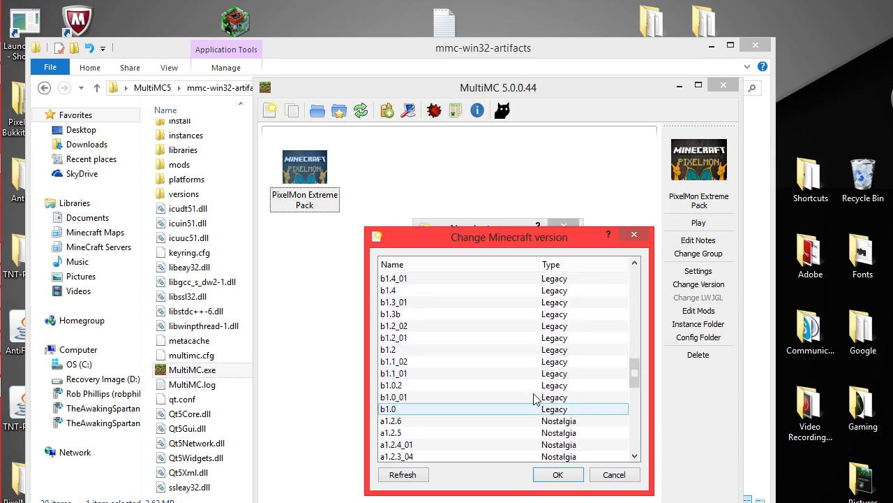
{"action": "scroll", "scroll_direction": "down", "scroll_amount": 3}
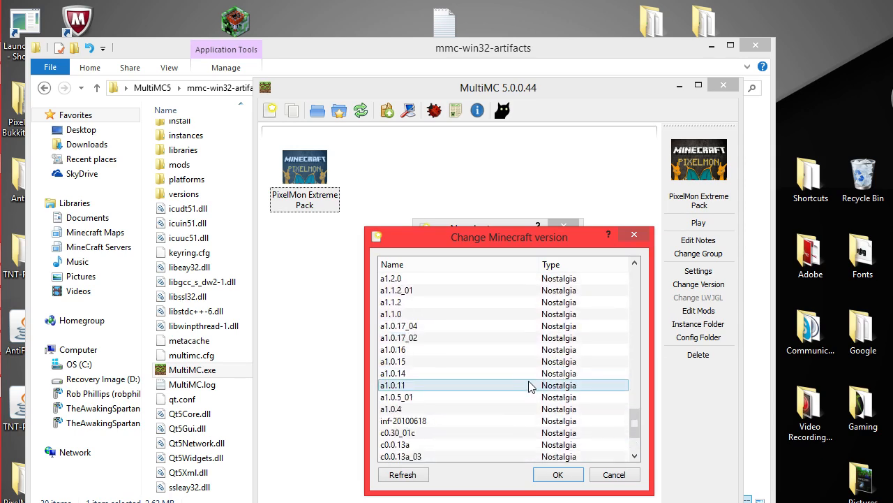
{"action": "scroll", "scroll_direction": "down", "scroll_amount": 3}
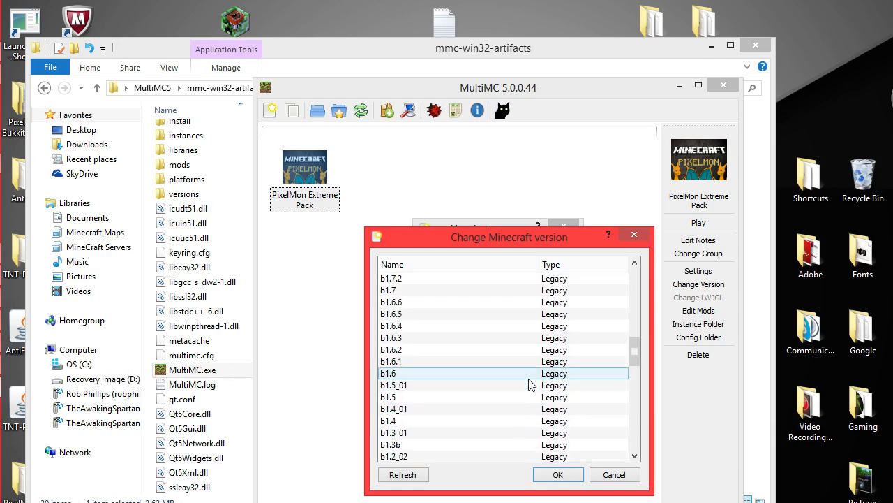
{"action": "scroll", "scroll_direction": "up", "scroll_amount": 3}
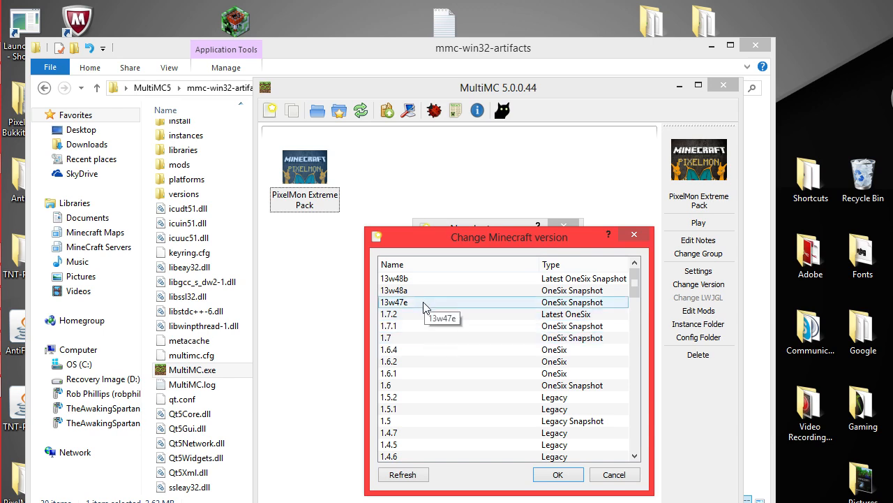
{"action": "mouse_move", "coordinate": [422, 349]}
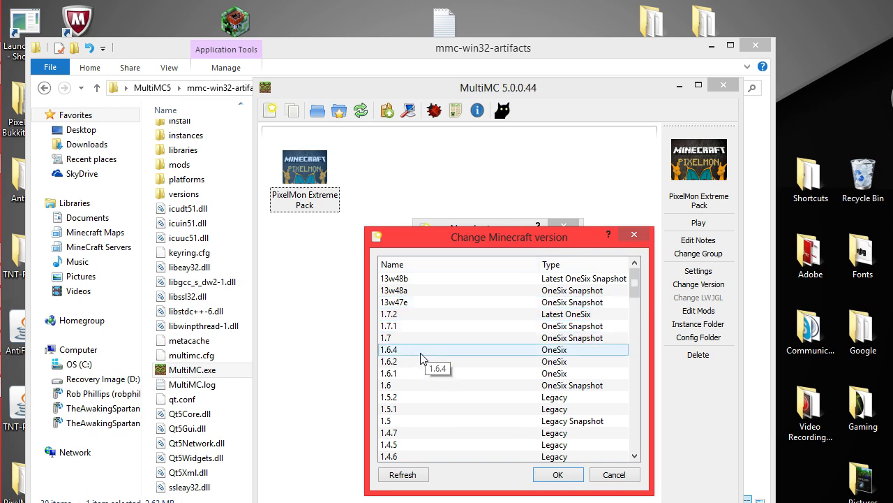
{"action": "mouse_move", "coordinate": [422, 349]}
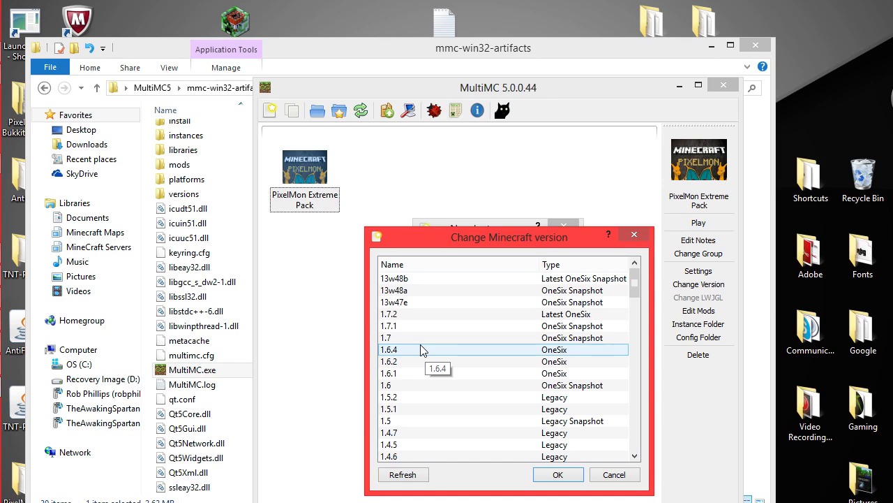
{"action": "left_click", "coordinate": [557, 473]}
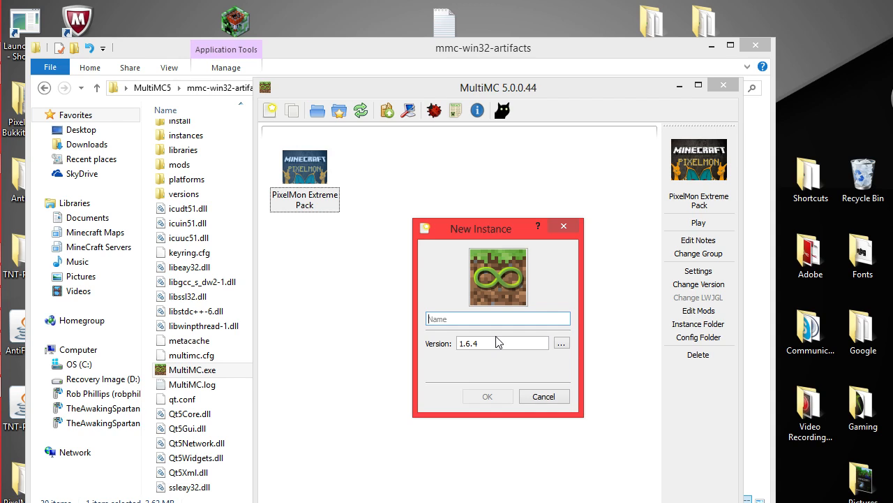
- Name the new instance 'Tut' and create it
{"action": "type", "text": "Tut"}
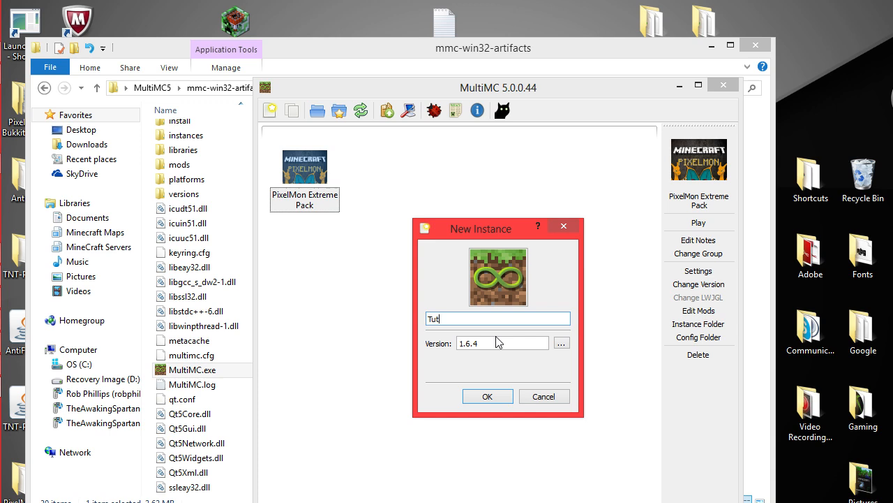
{"action": "left_click", "coordinate": [487, 395]}
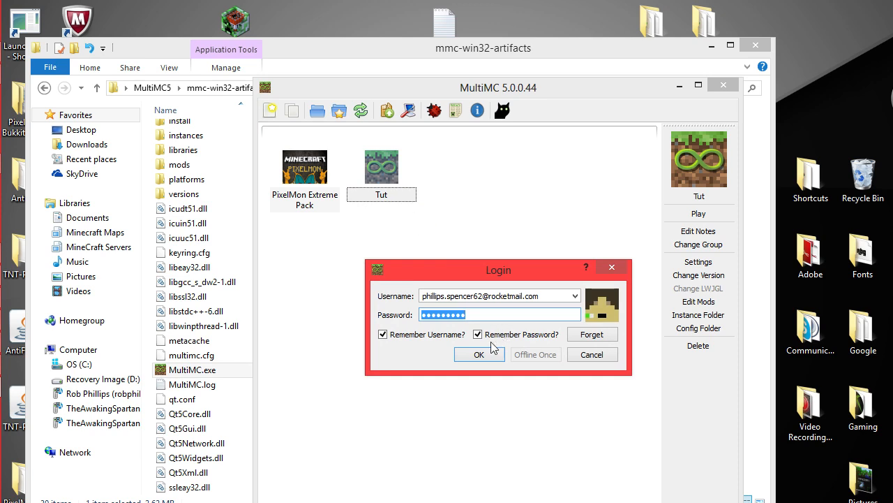
{"action": "mouse_move", "coordinate": [377, 316]}
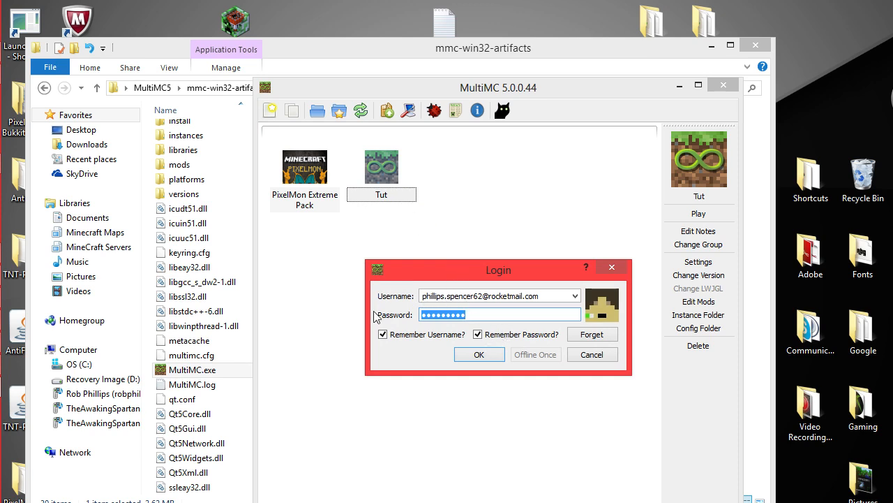
- Log in with Remember Username kept on, reach the 1.6.4 title screen, then quit
{"action": "left_click", "coordinate": [383, 334]}
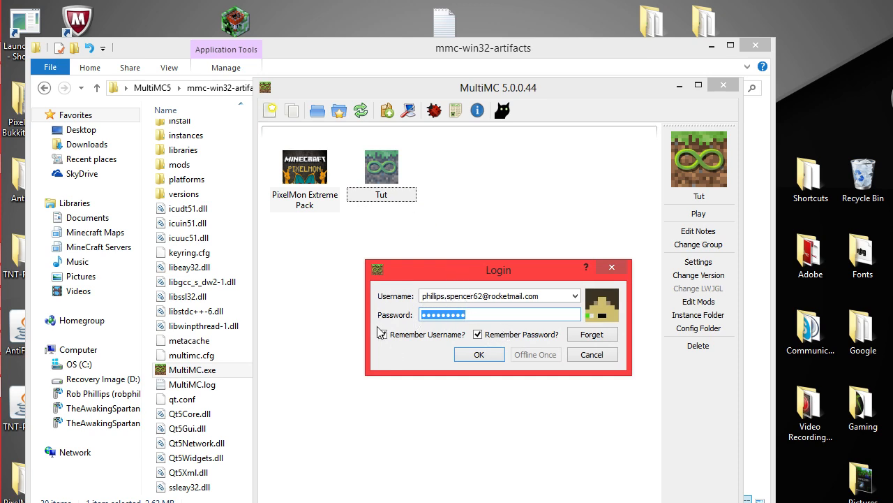
{"action": "left_click", "coordinate": [382, 333]}
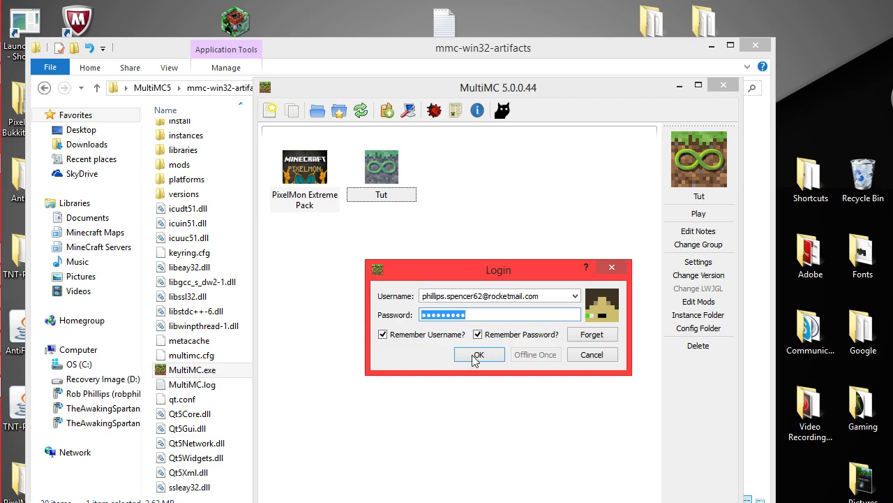
{"action": "left_click", "coordinate": [478, 353]}
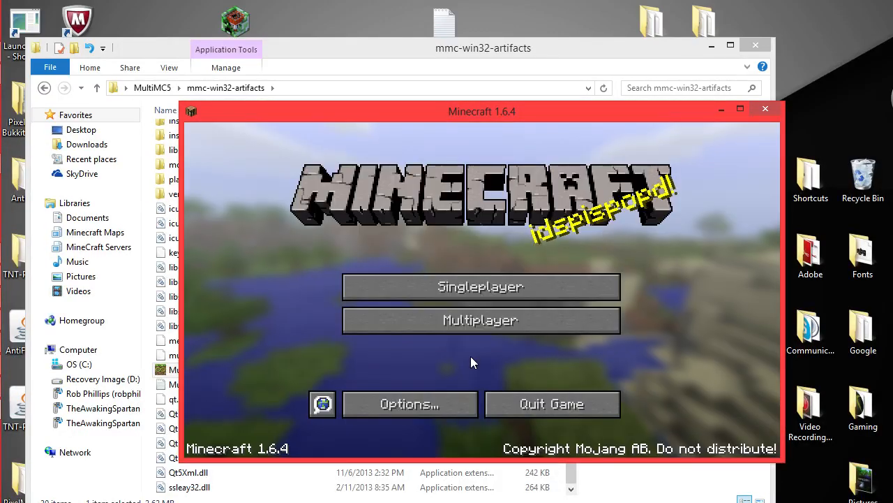
{"action": "mouse_move", "coordinate": [480, 320]}
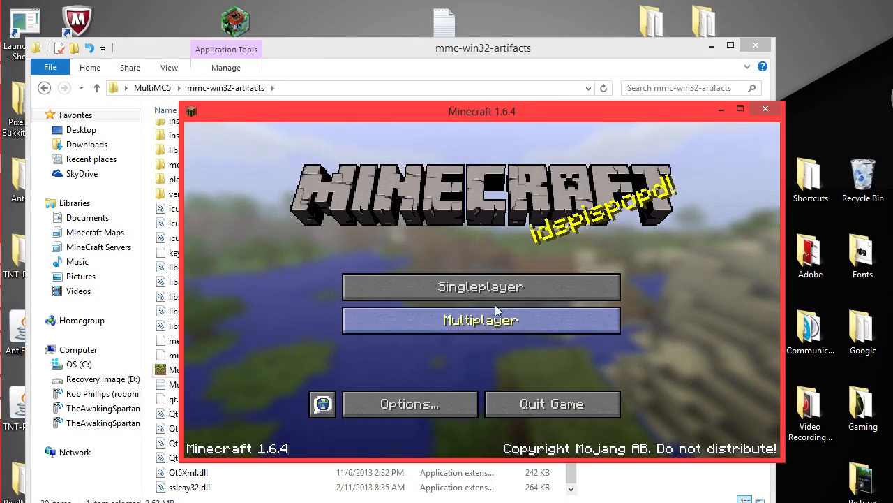
{"action": "left_click", "coordinate": [765, 108]}
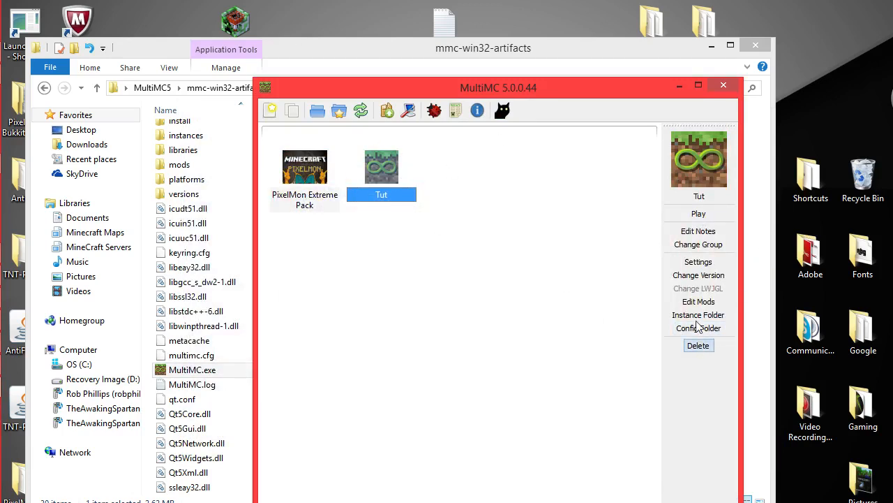
- Install Forge 9.11.1.953 for 1.6.4 into Tut via Edit Mods > Version > Install Forge
{"action": "left_click", "coordinate": [698, 301]}
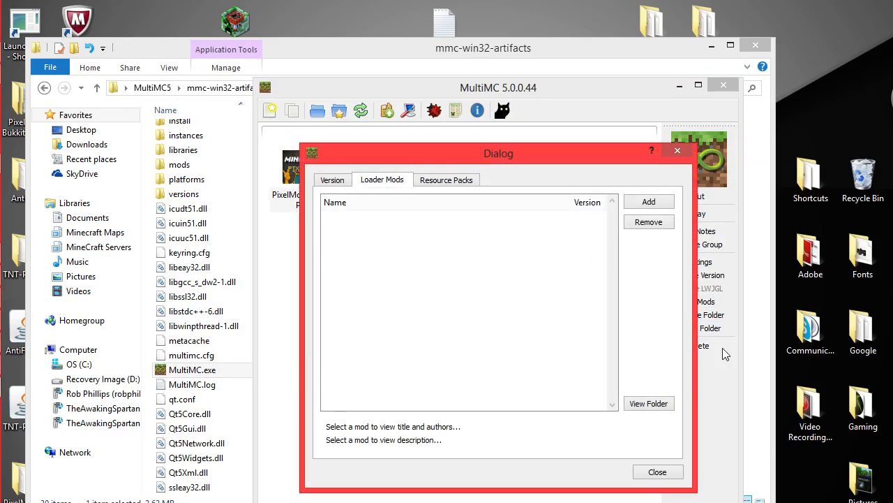
{"action": "left_click", "coordinate": [332, 180]}
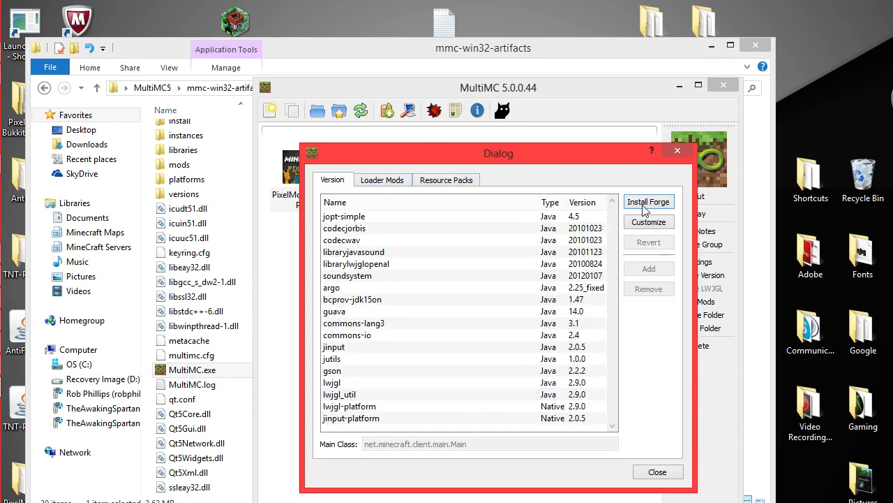
{"action": "left_click", "coordinate": [648, 201]}
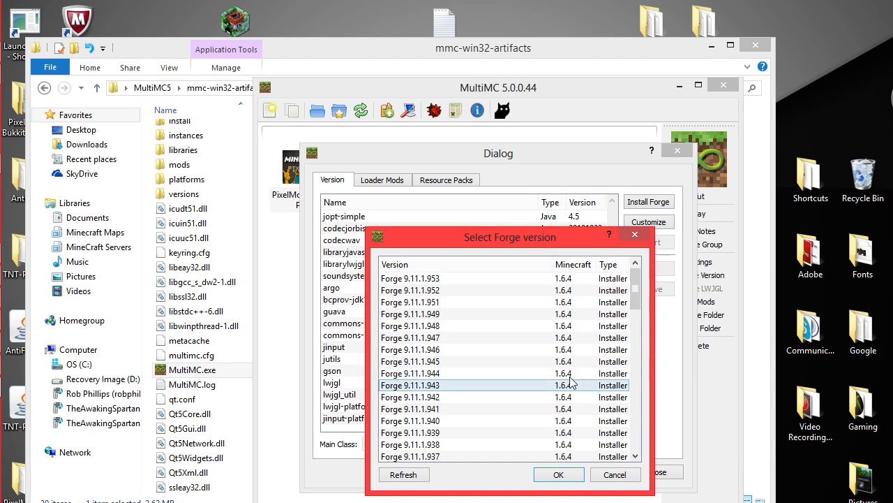
{"action": "scroll", "scroll_direction": "down", "scroll_amount": 3}
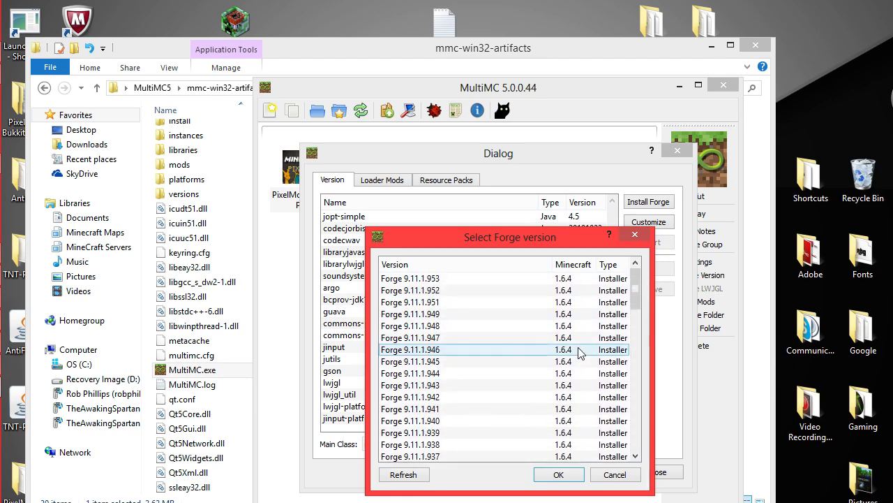
{"action": "left_click", "coordinate": [457, 301]}
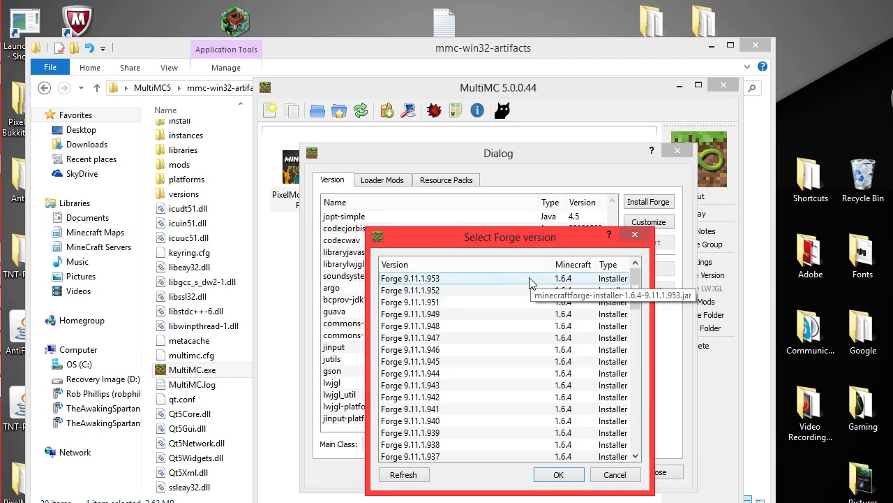
{"action": "left_click", "coordinate": [559, 474]}
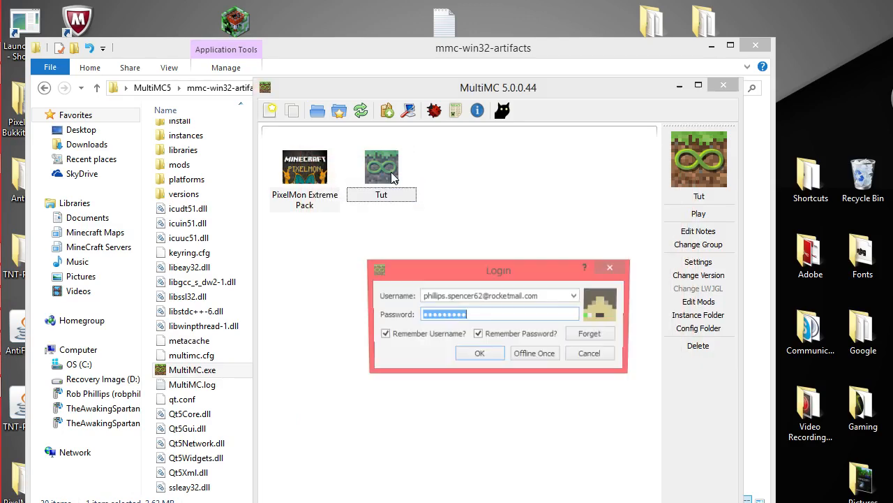
- Launch Tut, verify Minecraft Forge 9.11.1.953 in the Mods list, then quit the game
{"action": "left_click", "coordinate": [479, 353]}
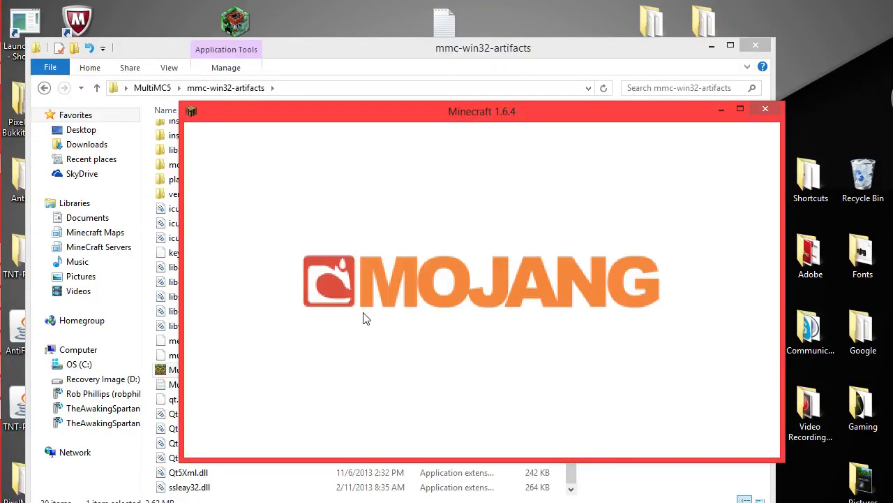
{"action": "mouse_move", "coordinate": [377, 347]}
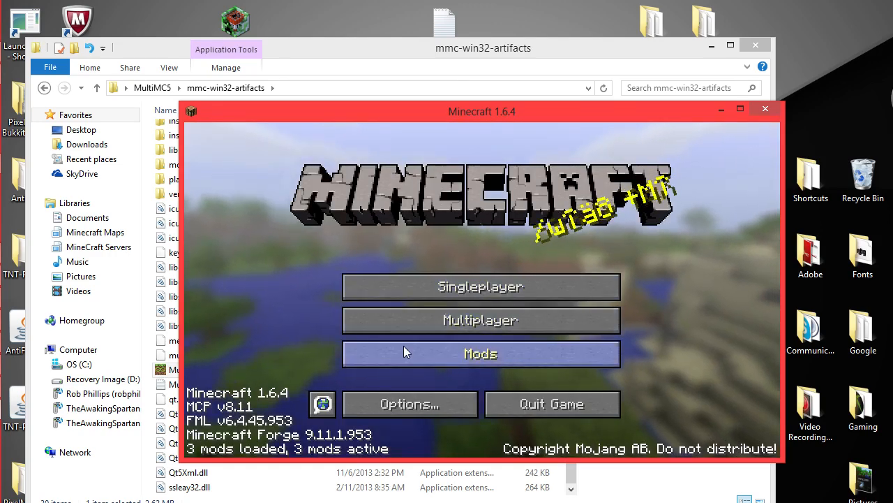
{"action": "left_click", "coordinate": [480, 353]}
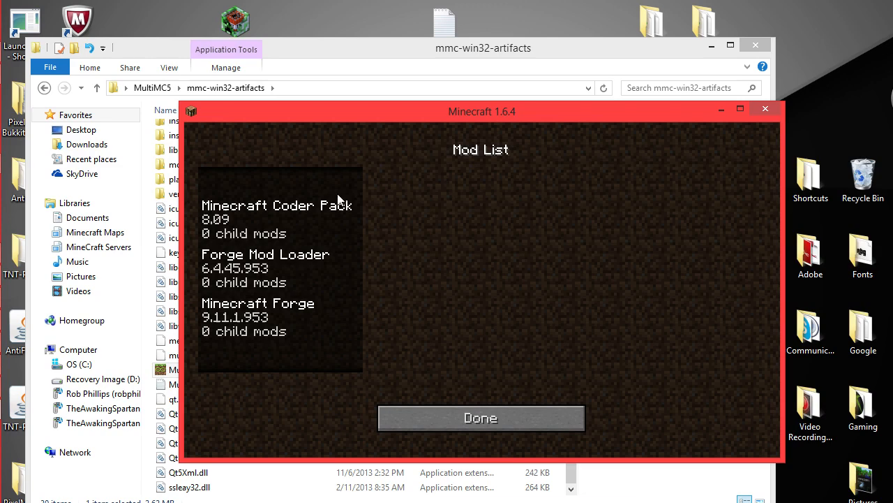
{"action": "mouse_move", "coordinate": [293, 315]}
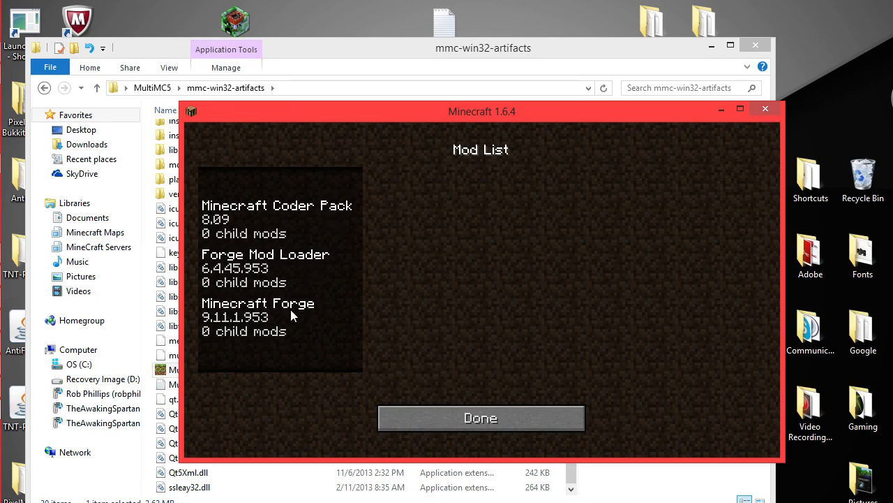
{"action": "left_click", "coordinate": [480, 417]}
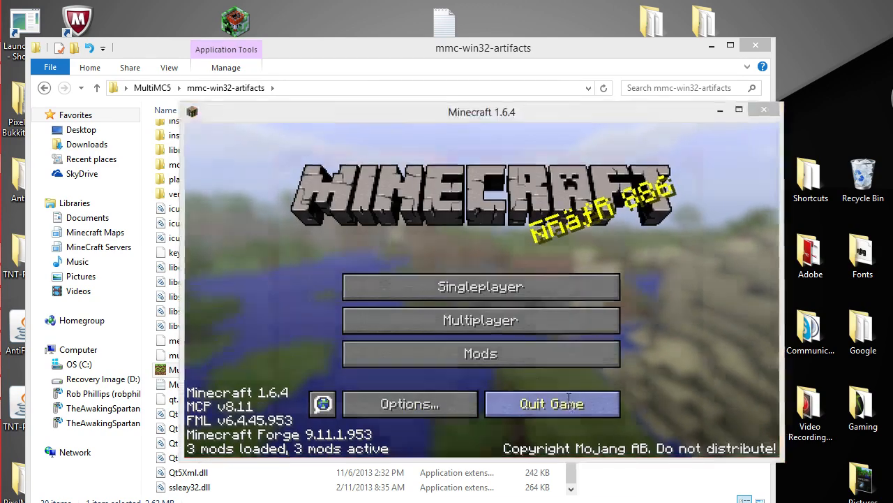
{"action": "left_click", "coordinate": [551, 404]}
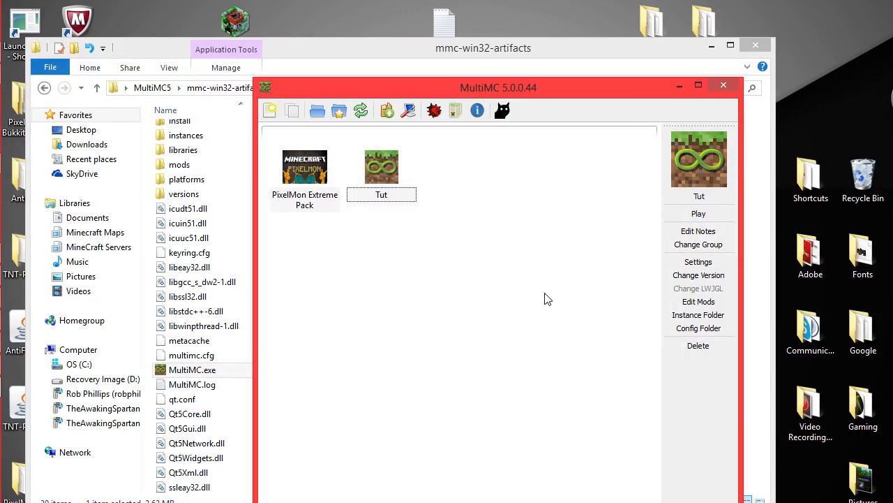
{"action": "mouse_move", "coordinate": [531, 267]}
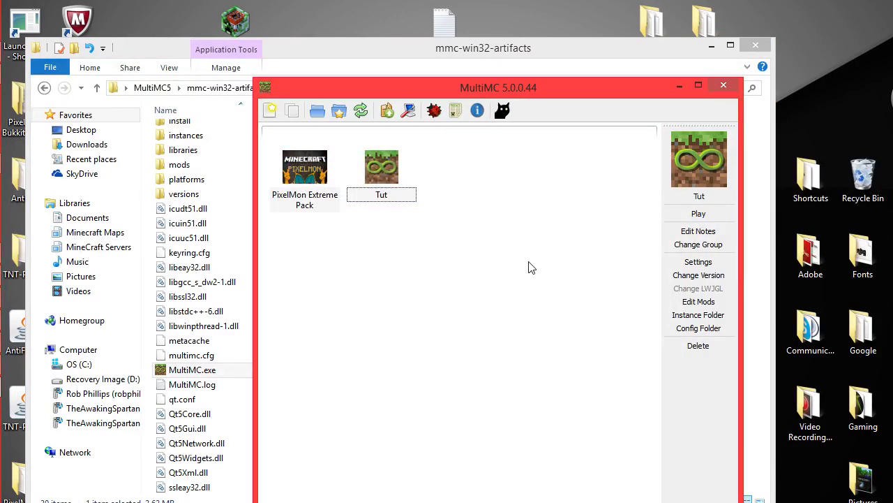
{"action": "mouse_move", "coordinate": [626, 272]}
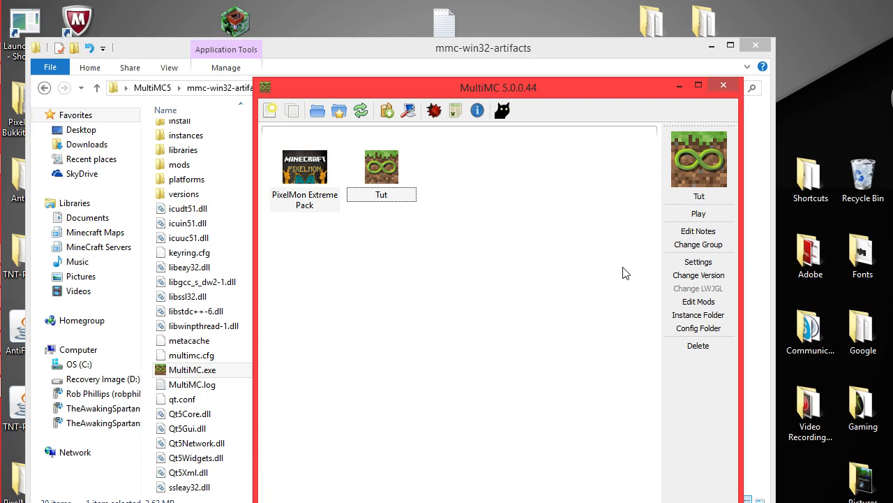
{"action": "left_click", "coordinate": [698, 300]}
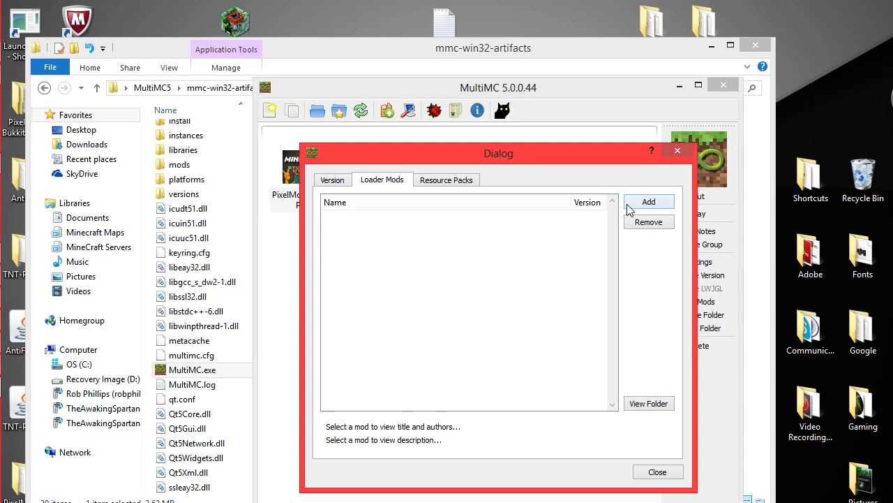
{"action": "mouse_move", "coordinate": [368, 183]}
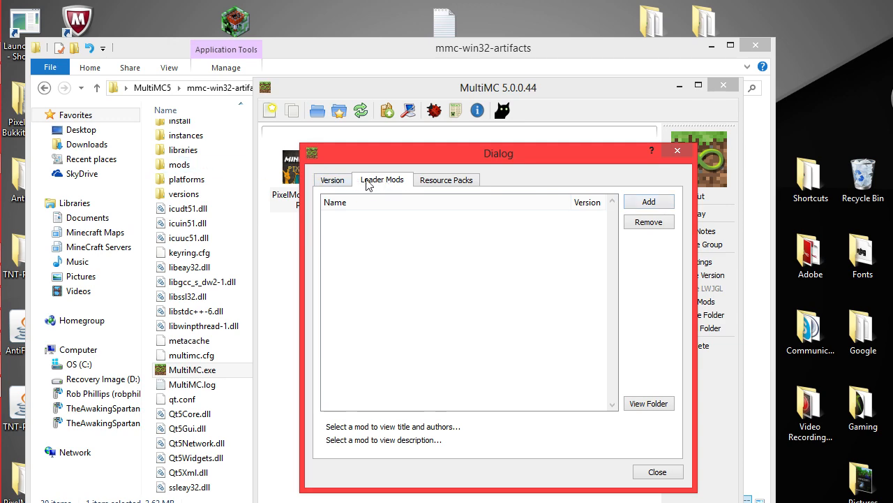
- Add Pixelmon 2.5.2.zip from Downloads to Tut's Loader Mods and close the editor
{"action": "left_click", "coordinate": [649, 201]}
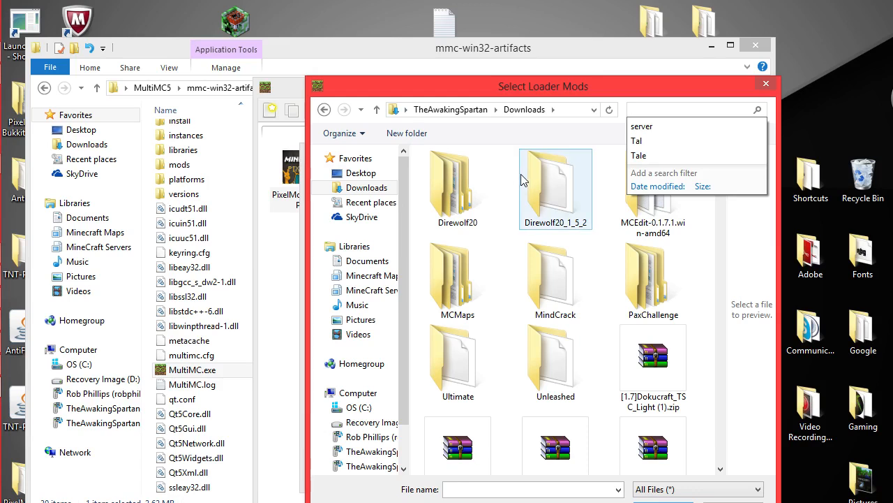
{"action": "type", "text": "Pixelmon"}
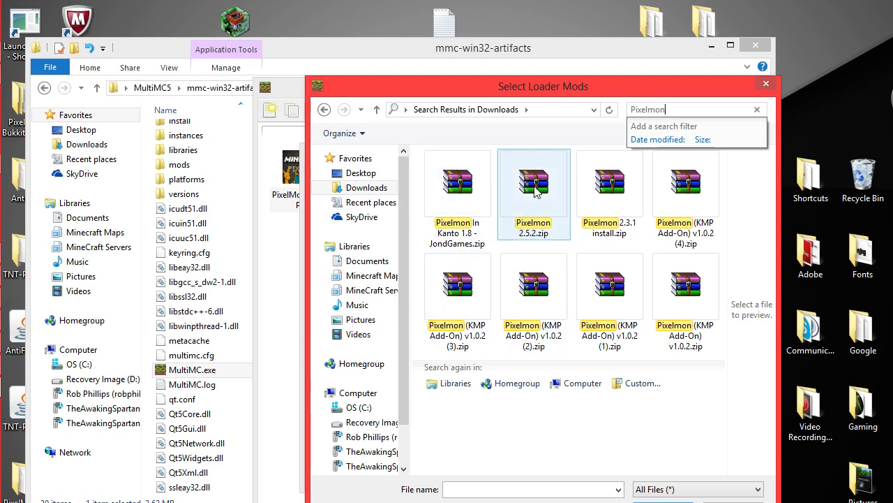
{"action": "left_click", "coordinate": [534, 183]}
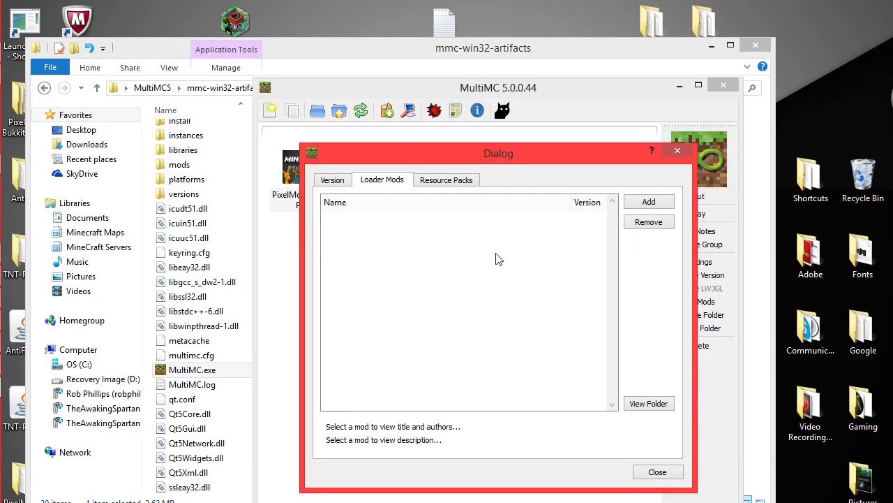
{"action": "left_click", "coordinate": [649, 201]}
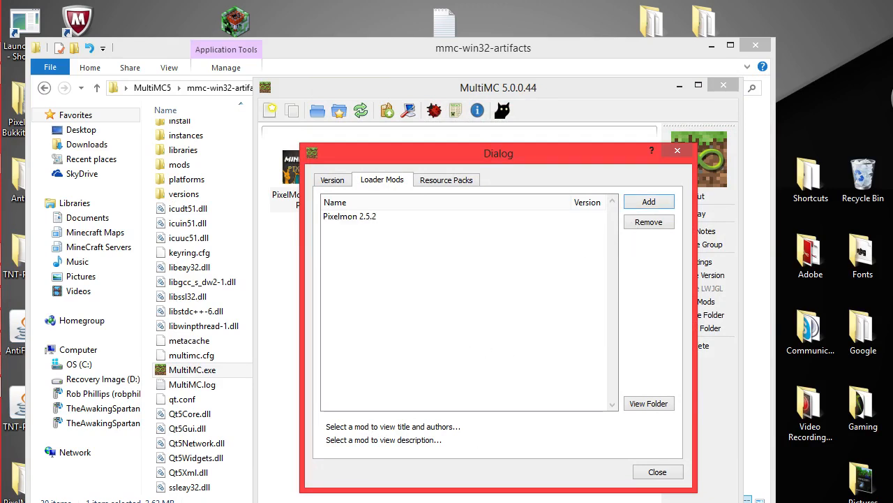
{"action": "left_click", "coordinate": [657, 471]}
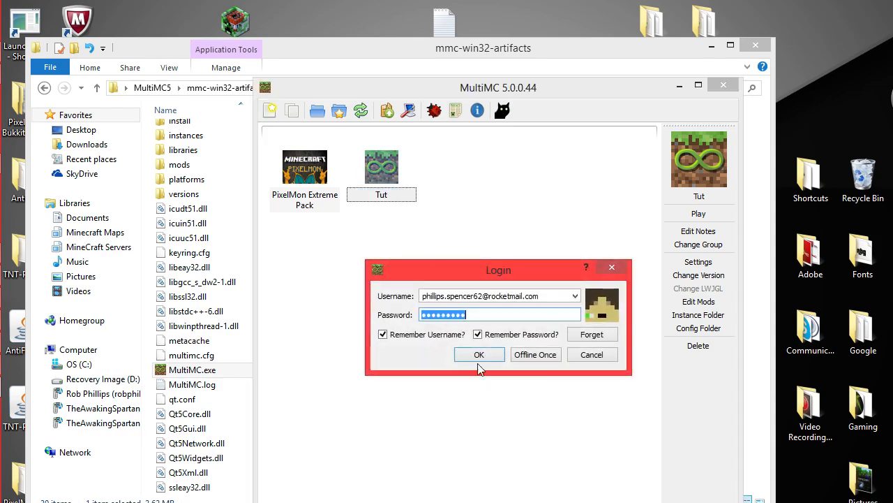
- Launch Tut and check Pixelmon 2.5.2 details among the 4 loaded mods
{"action": "left_click", "coordinate": [479, 353]}
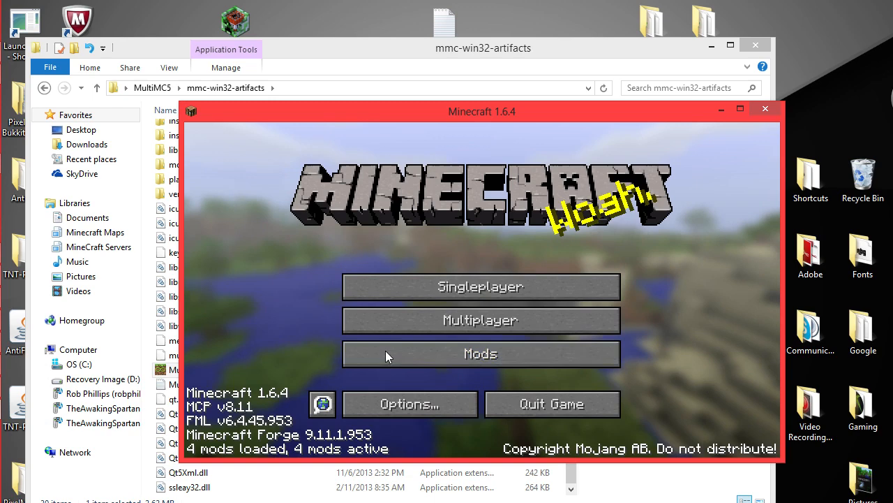
{"action": "left_click", "coordinate": [480, 353]}
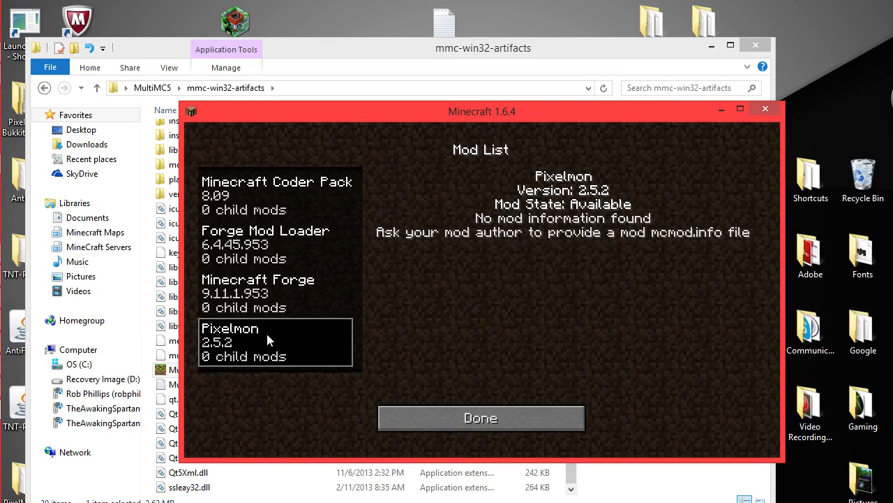
{"action": "mouse_move", "coordinate": [313, 252]}
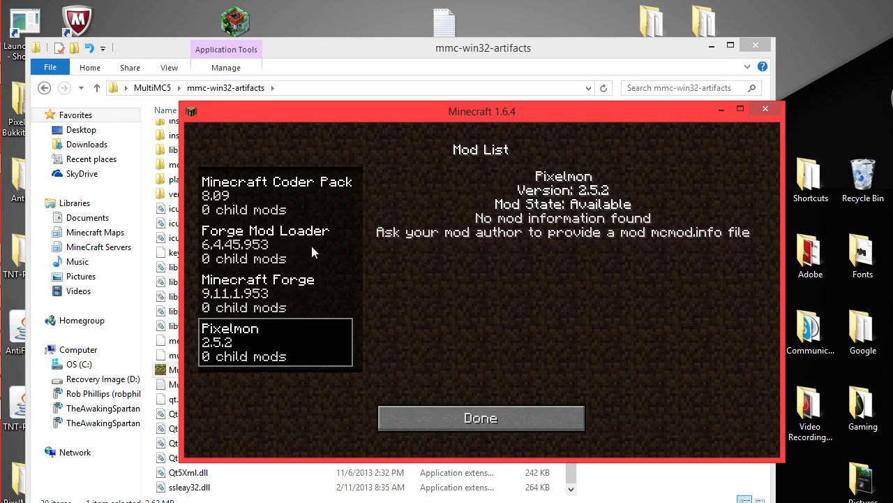
{"action": "left_click", "coordinate": [275, 293]}
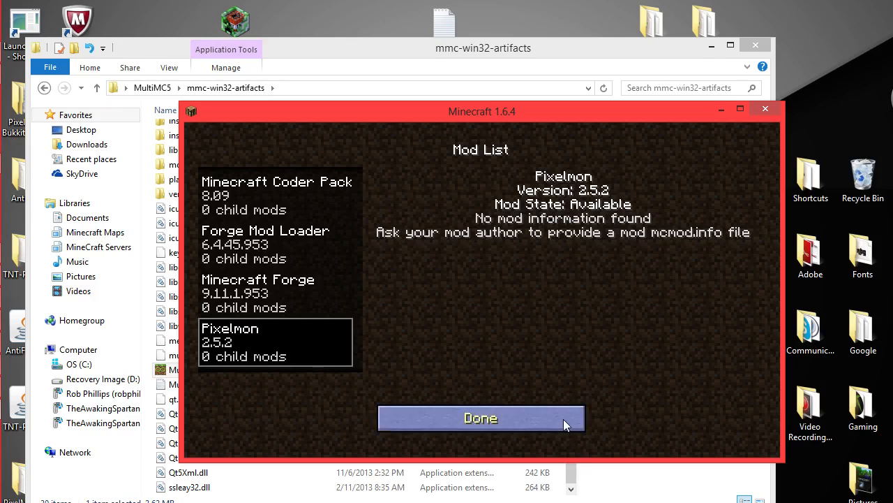
{"action": "mouse_move", "coordinate": [545, 363]}
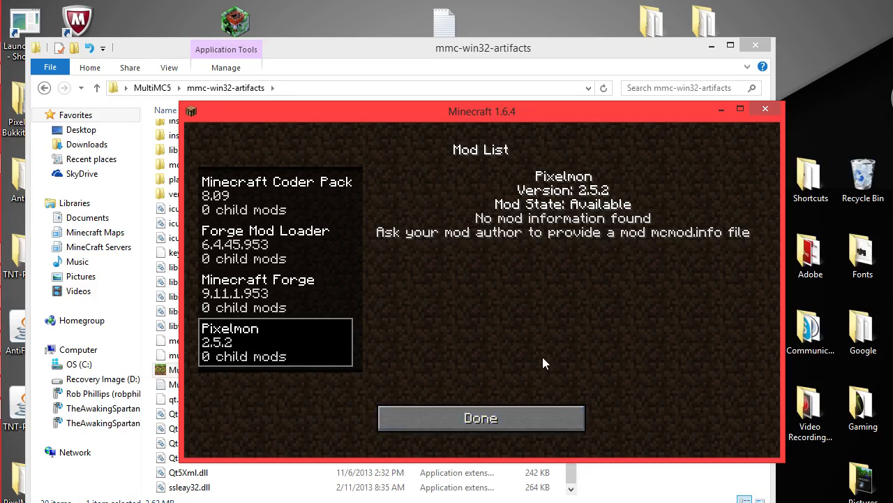
{"action": "mouse_move", "coordinate": [570, 394]}
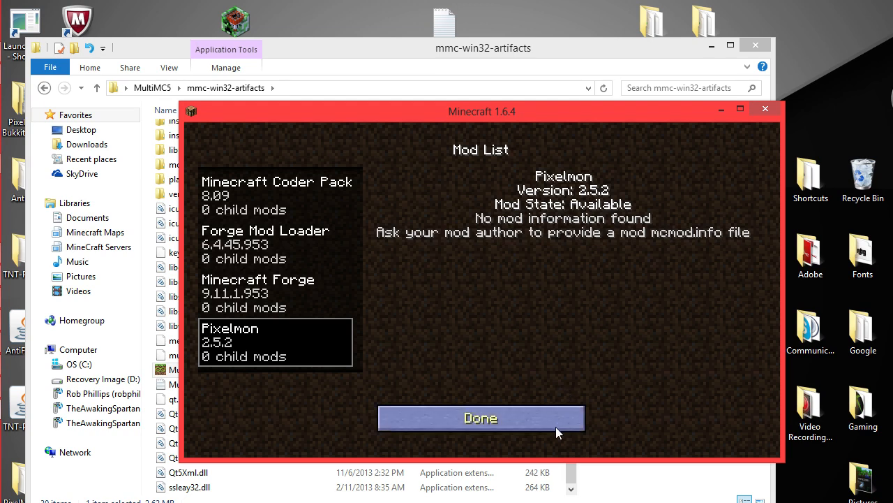
{"action": "mouse_move", "coordinate": [553, 425]}
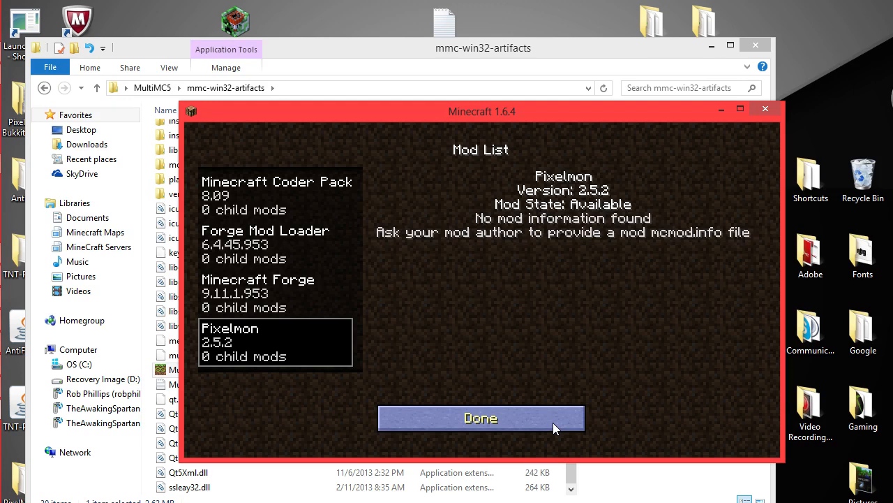
{"action": "mouse_move", "coordinate": [520, 417]}
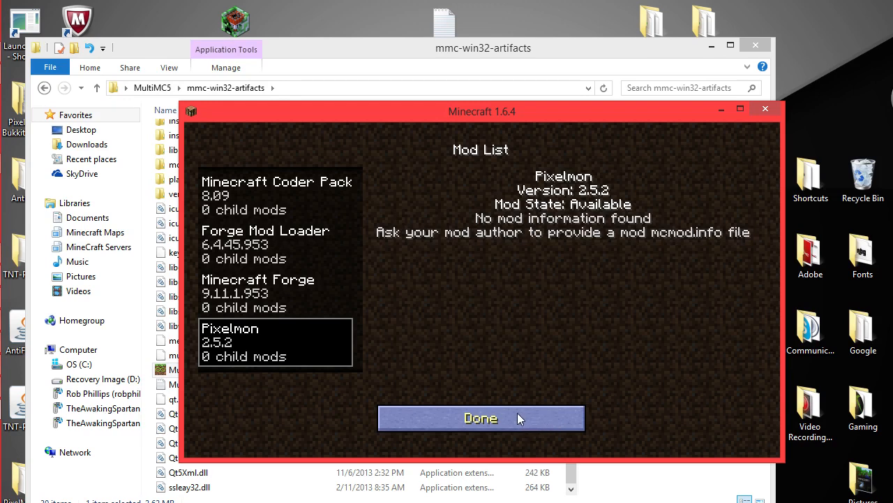
{"action": "left_click", "coordinate": [480, 418]}
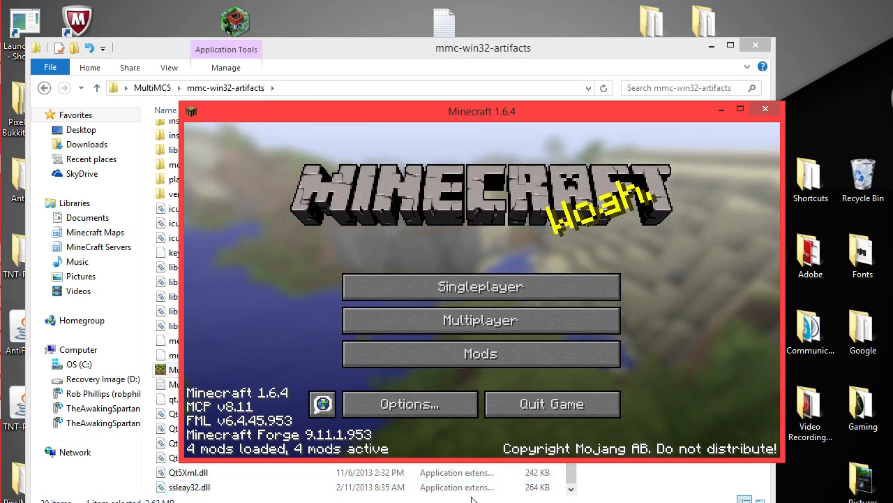
{"action": "mouse_move", "coordinate": [551, 403]}
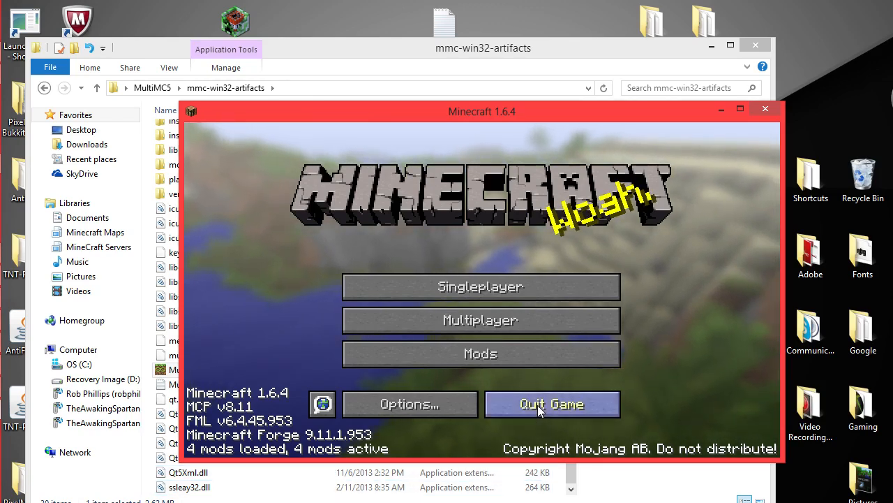
- Quit Minecraft to return to the MultiMC instance list
{"action": "left_click", "coordinate": [552, 403]}
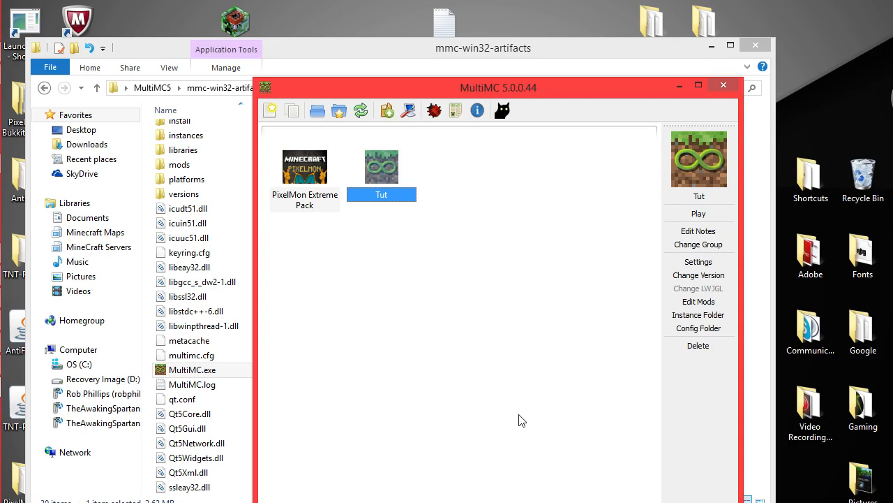
{"action": "mouse_move", "coordinate": [582, 247]}
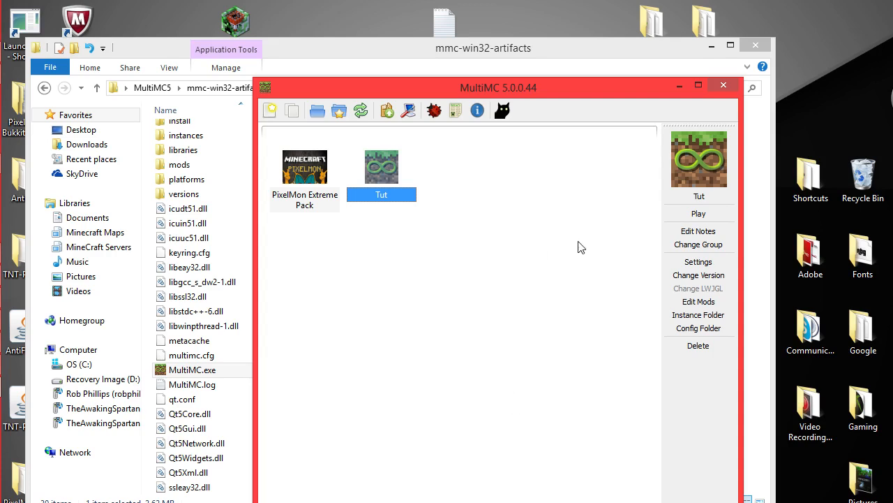
{"action": "mouse_move", "coordinate": [438, 210]}
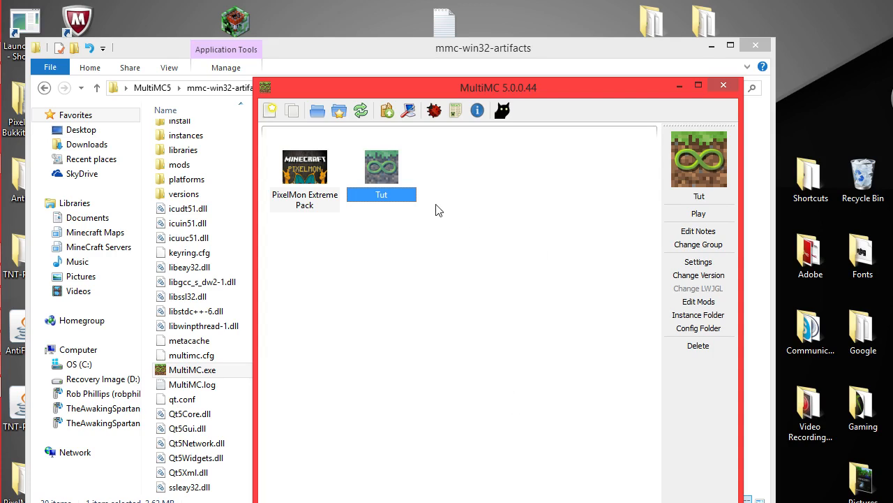
{"action": "mouse_move", "coordinate": [391, 243]}
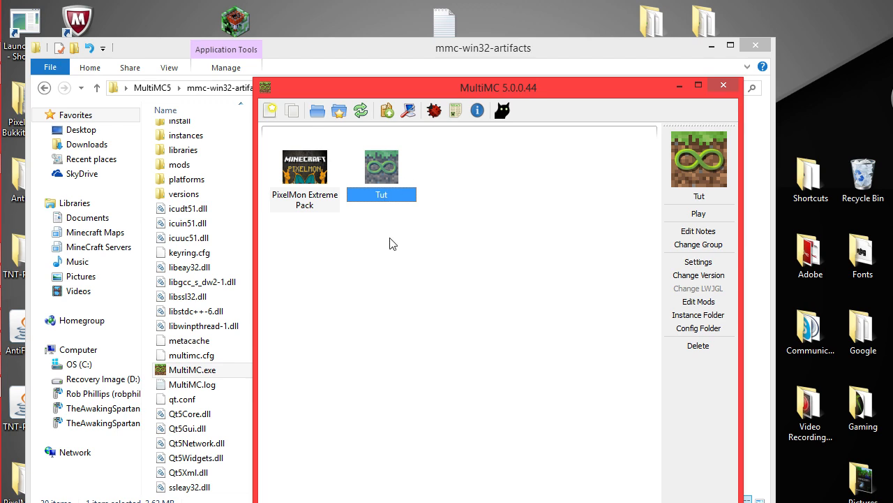
{"action": "mouse_move", "coordinate": [527, 111]}
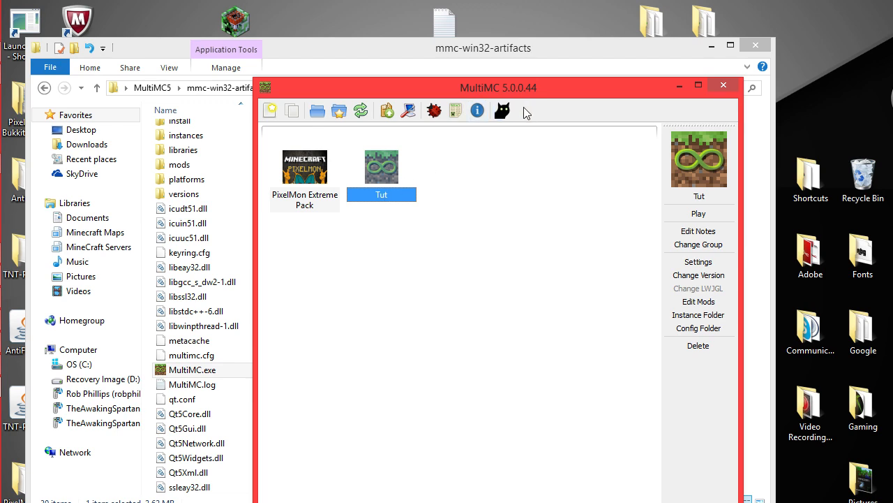
{"action": "mouse_move", "coordinate": [416, 243]}
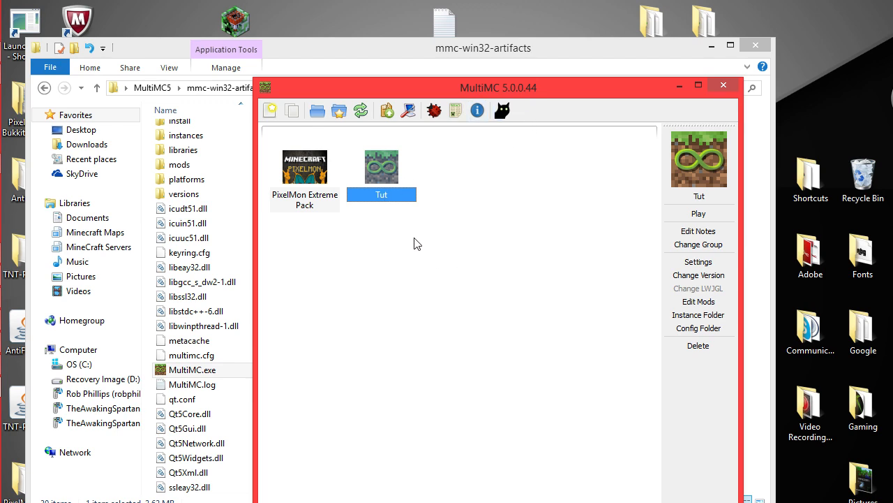
{"action": "mouse_move", "coordinate": [454, 324]}
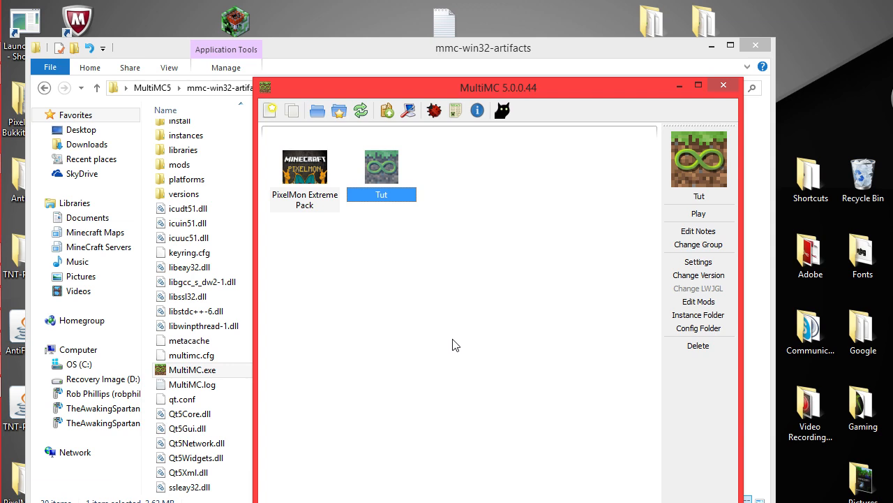
{"action": "mouse_move", "coordinate": [510, 361]}
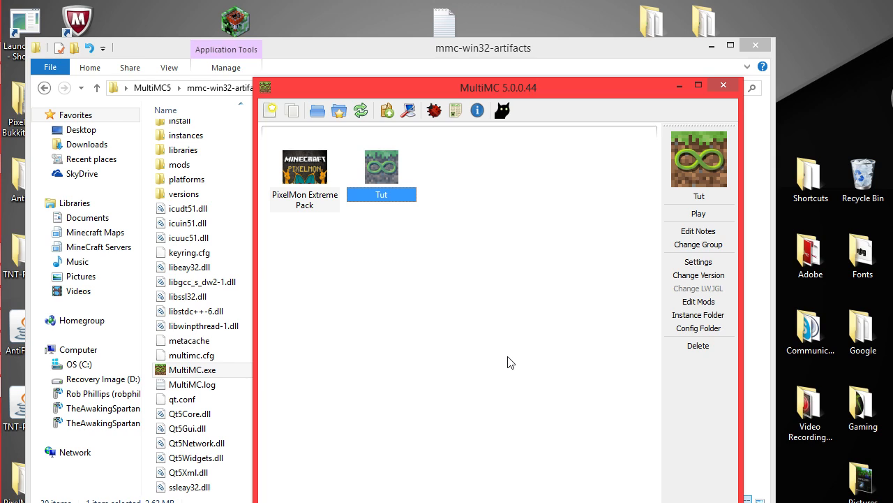
{"action": "mouse_move", "coordinate": [540, 373]}
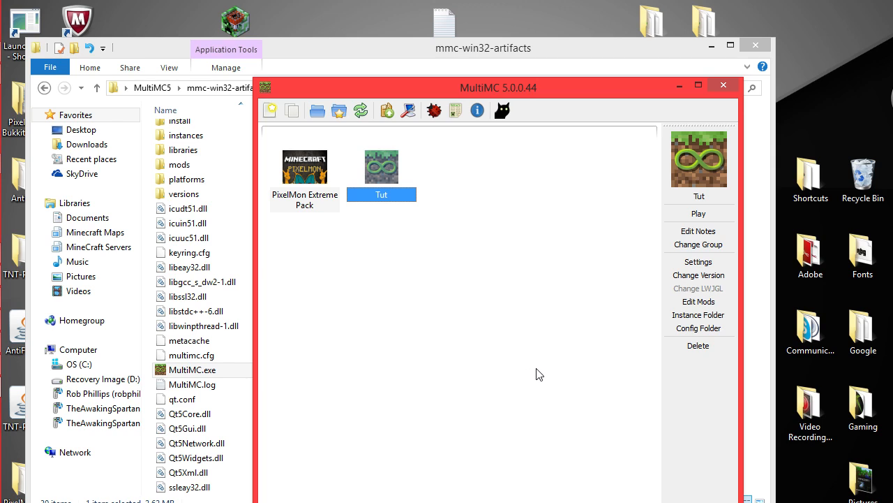